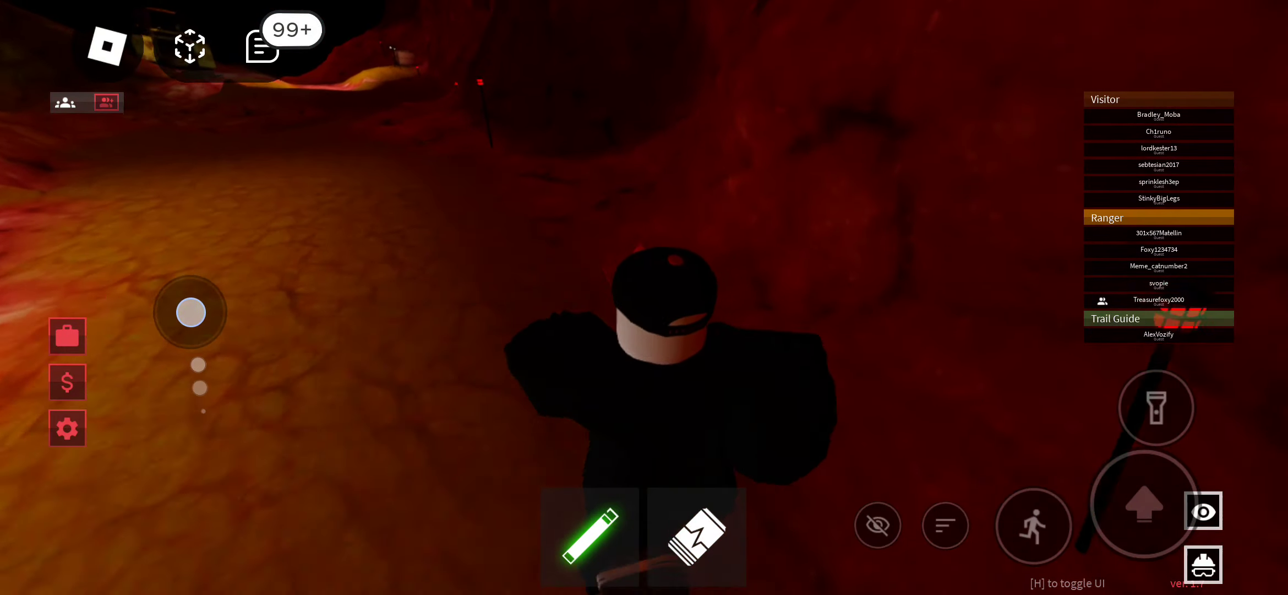
Walk through the red cave tunnel behind your friend to the metal staircase
{"action": "left_click_drag", "start_coordinate": [190, 312], "coordinate": [169, 310]}
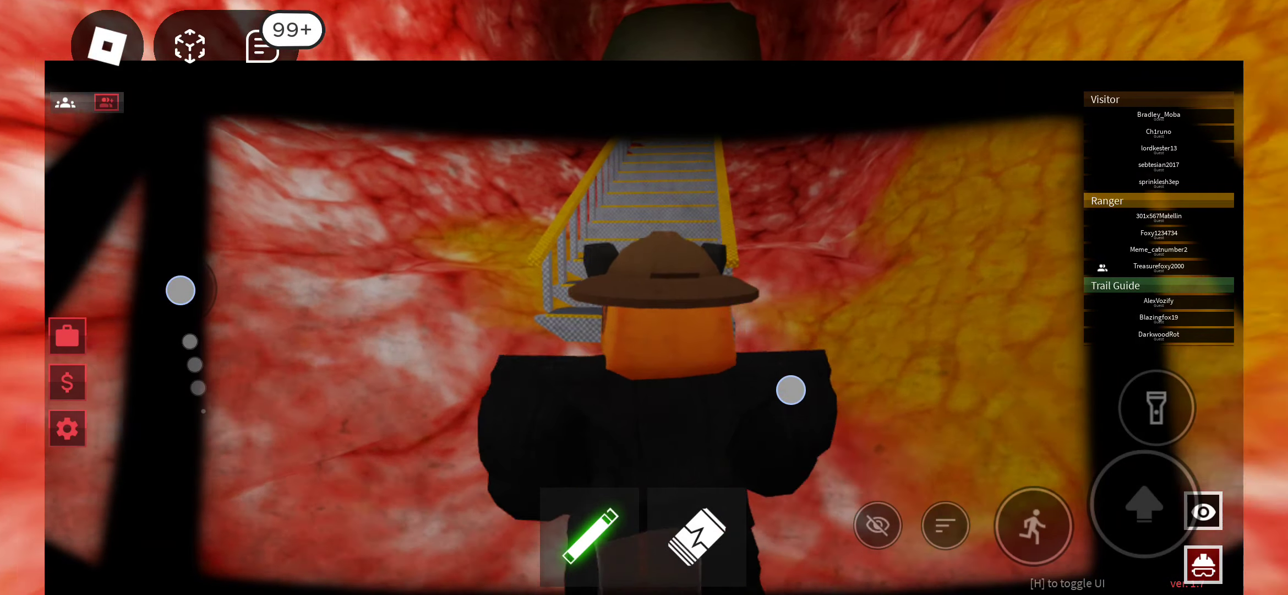
{"action": "left_click_drag", "start_coordinate": [180, 291], "coordinate": [276, 296]}
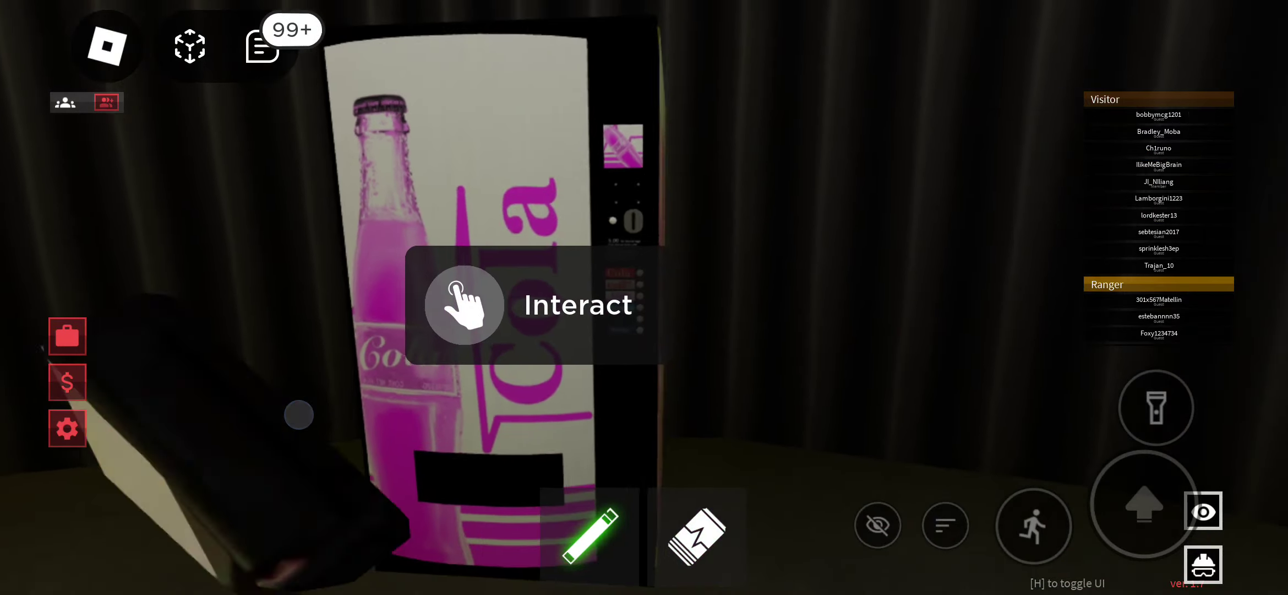
Use the vending machine's Interact prompt to get a cola can in hand
{"action": "left_click", "coordinate": [696, 536]}
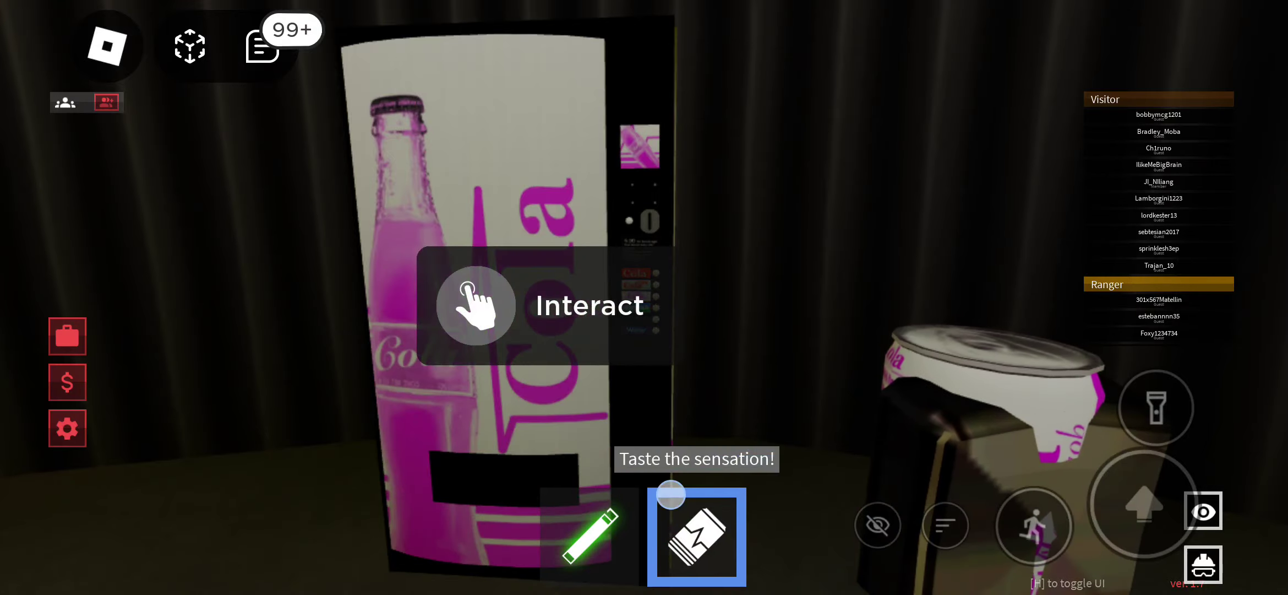